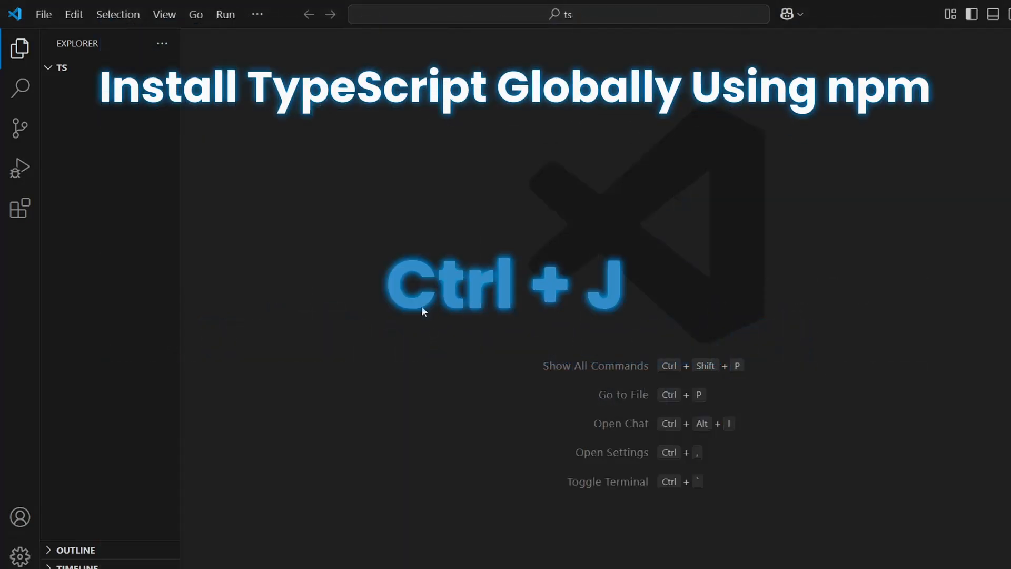
# Run npm i typescript -g in the integrated terminal to install TypeScript globally
pyautogui.press('ctrl+j')
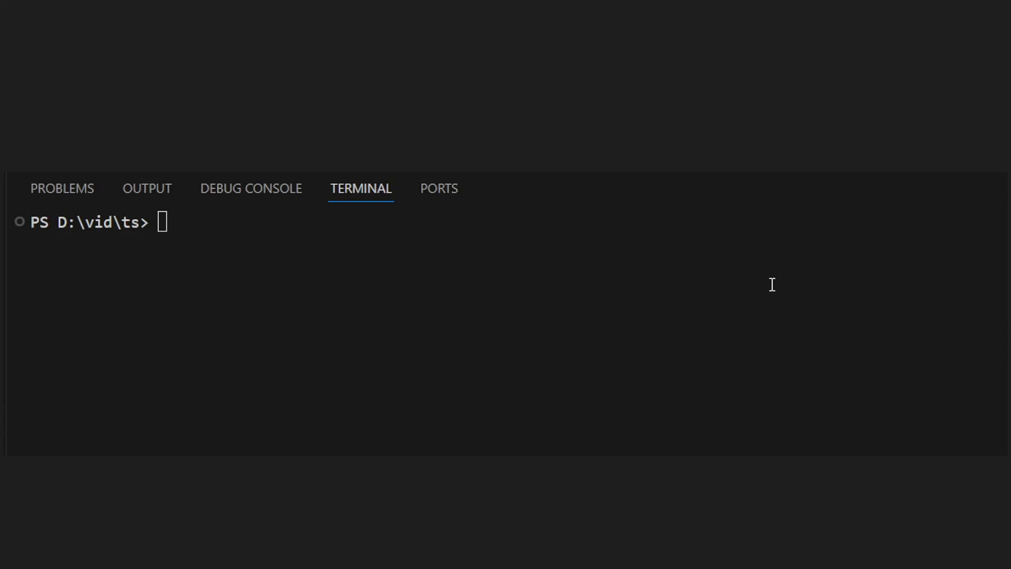
pyautogui.write('npm i typescript -g')
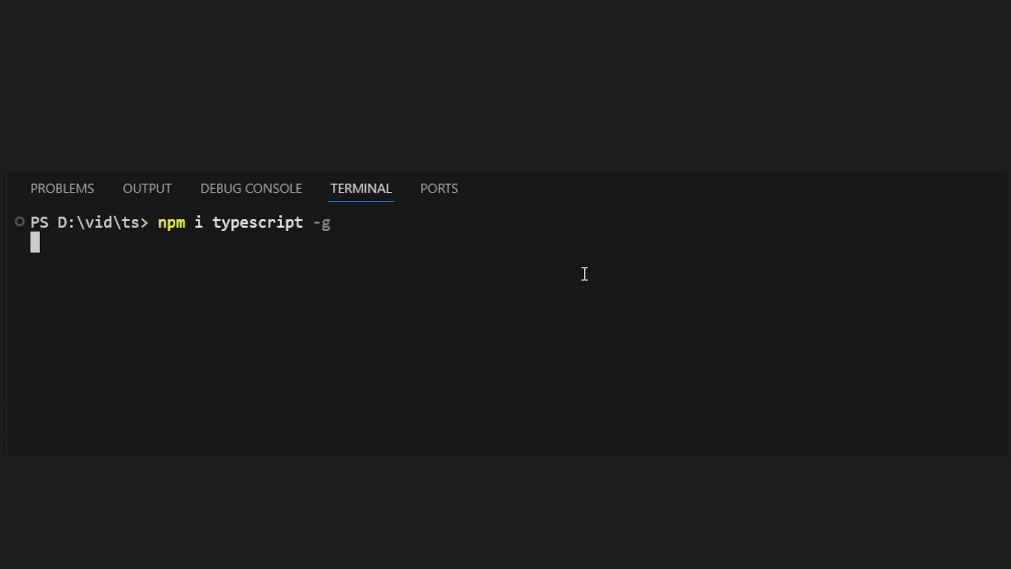
pyautogui.press('Return')
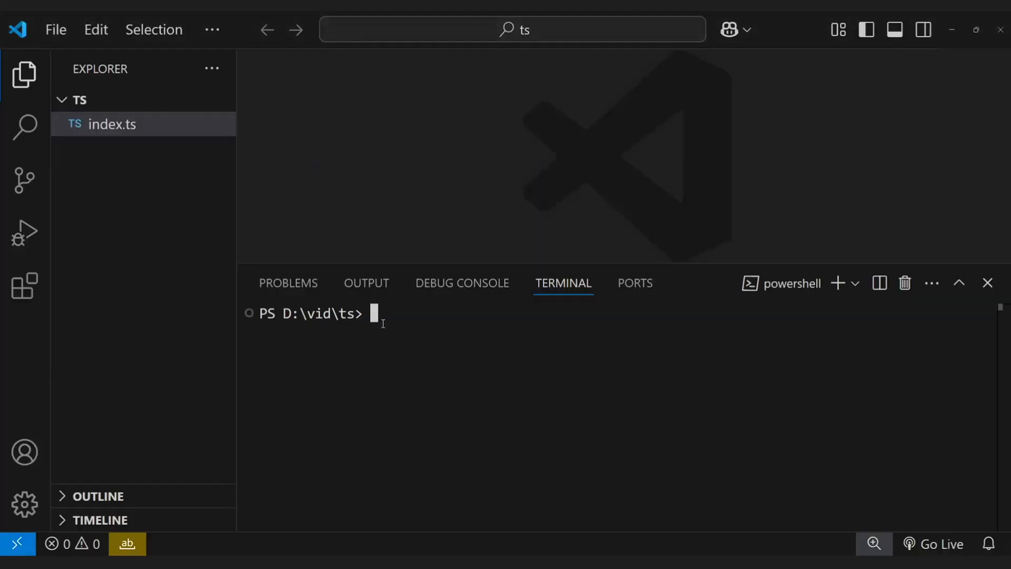
# Run tsc index.ts in the terminal to compile the TypeScript file
pyautogui.write('tsc in')
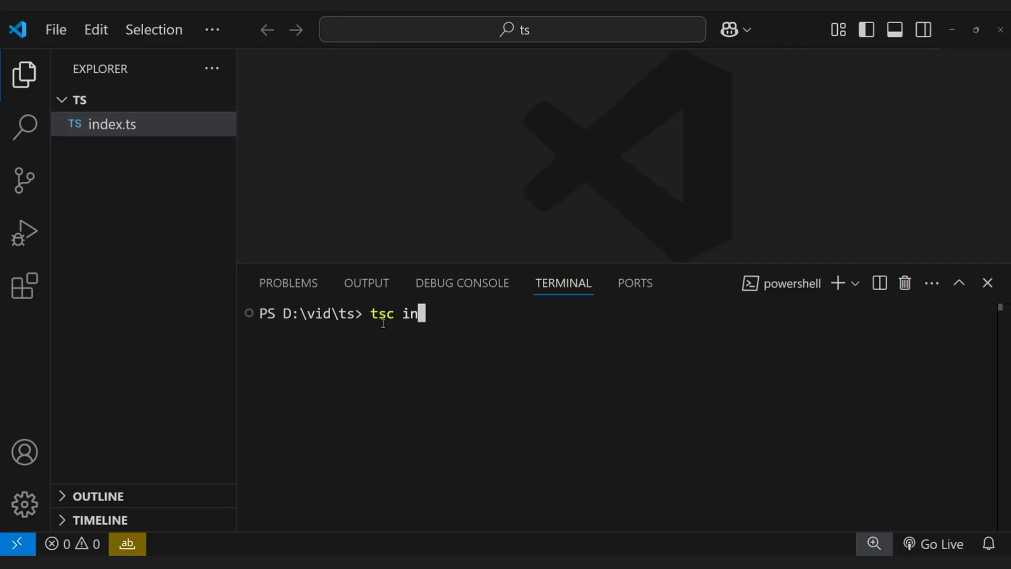
pyautogui.press('Return')
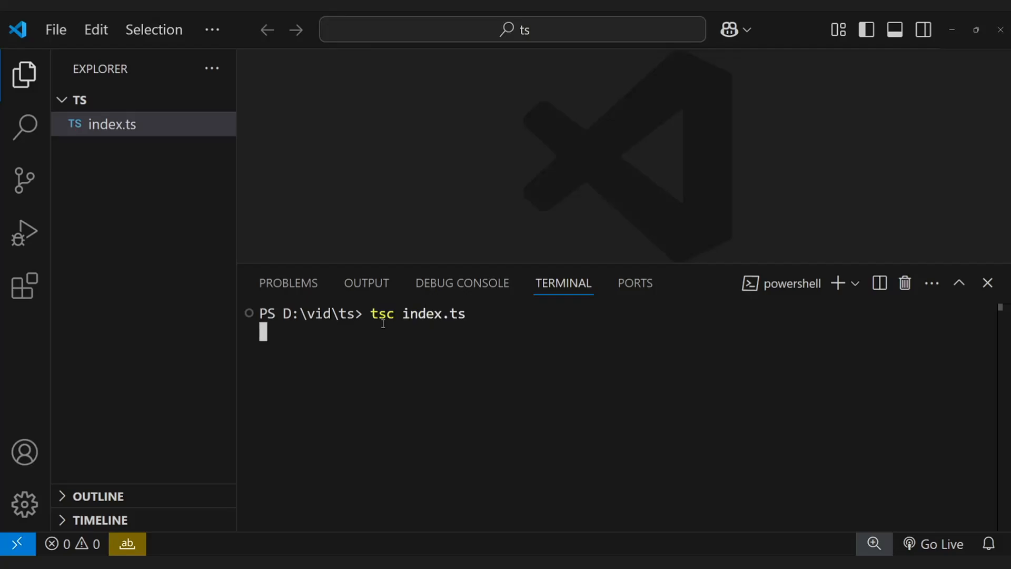